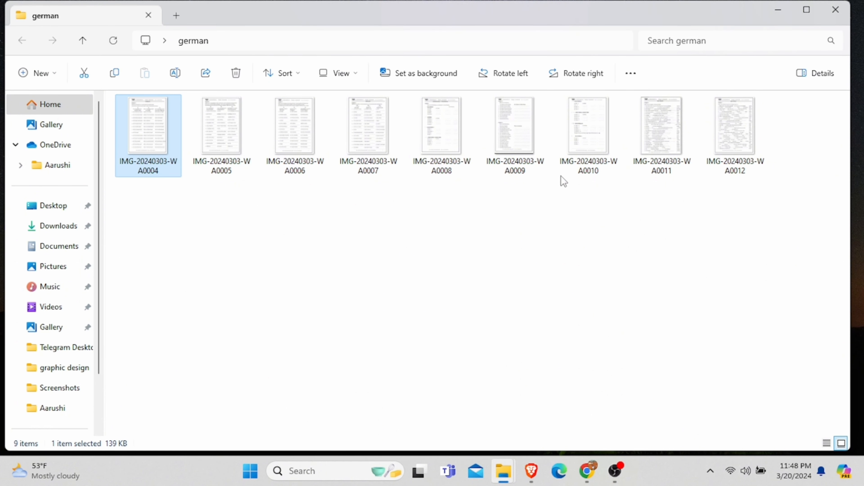
mouse_move(161, 120)
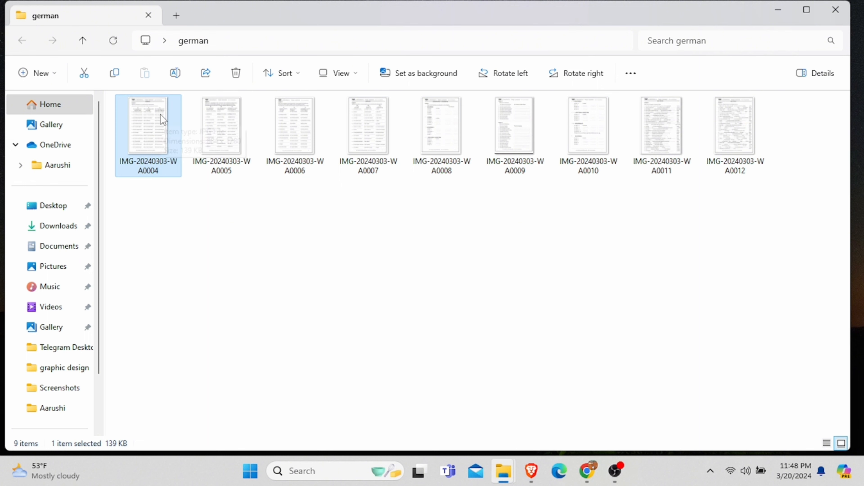
Select all nine JPG images in the german folder with Ctrl+A, totalling 1.31 MB
key(ctrl+a)
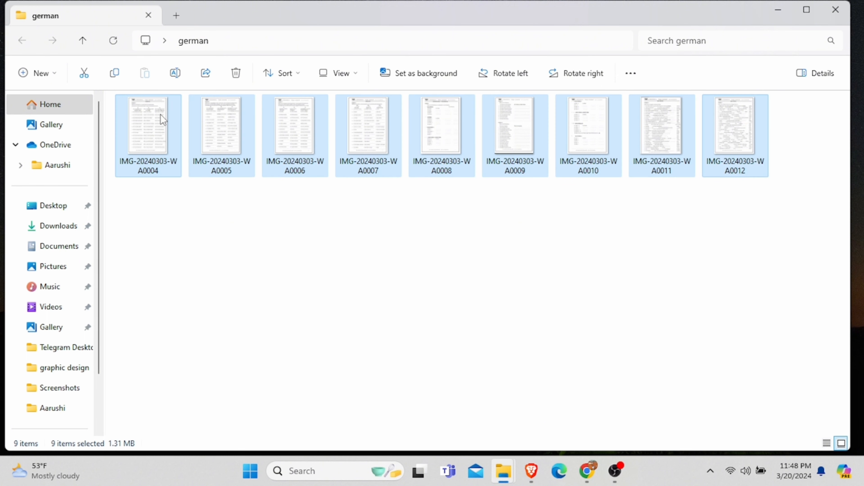
mouse_move(735, 127)
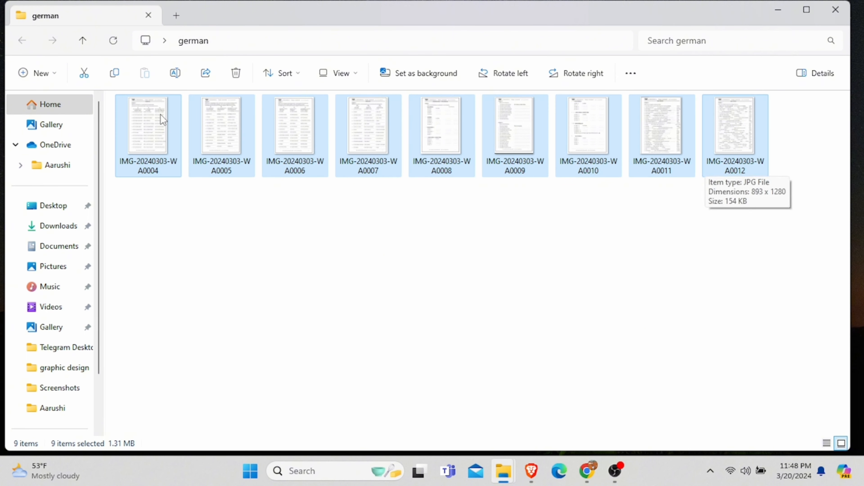
mouse_move(146, 230)
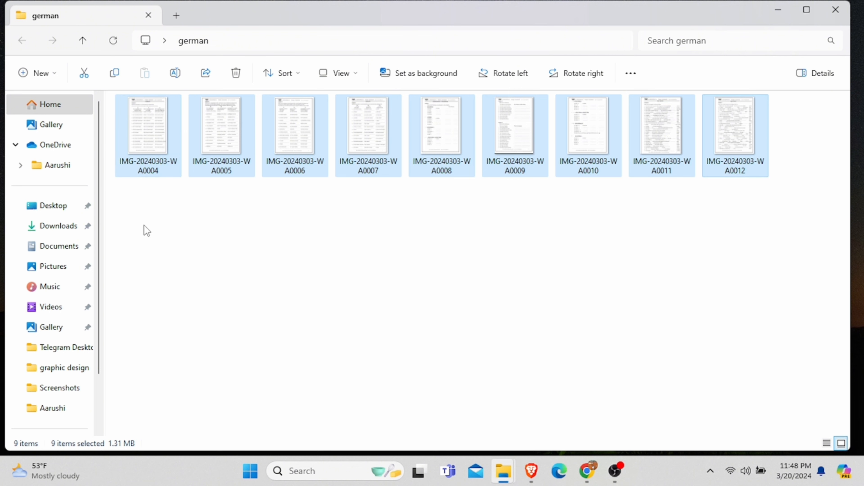
click(147, 126)
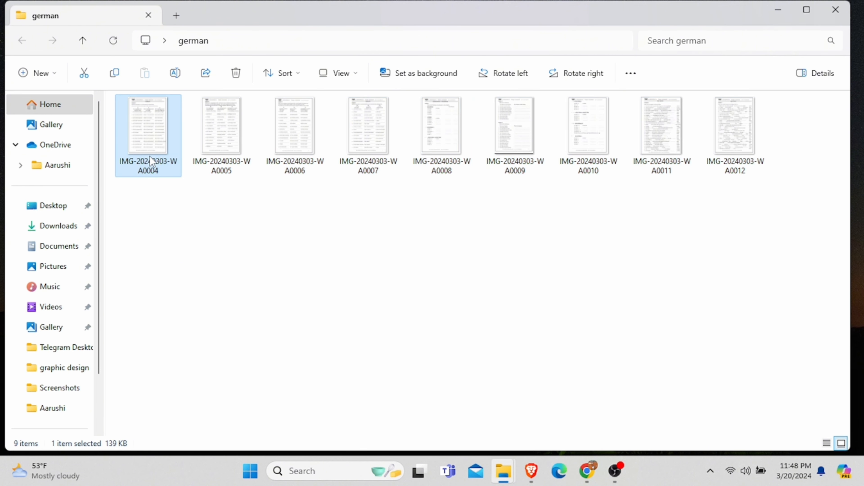
key(ctrl+a)
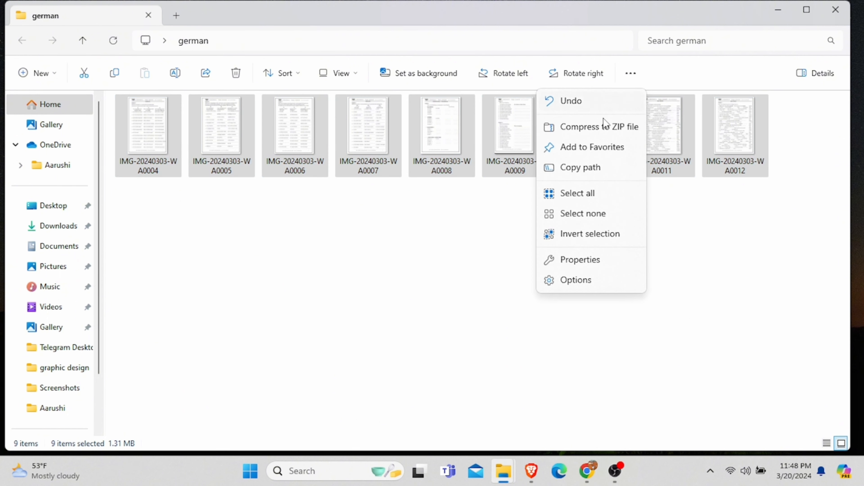
click(481, 230)
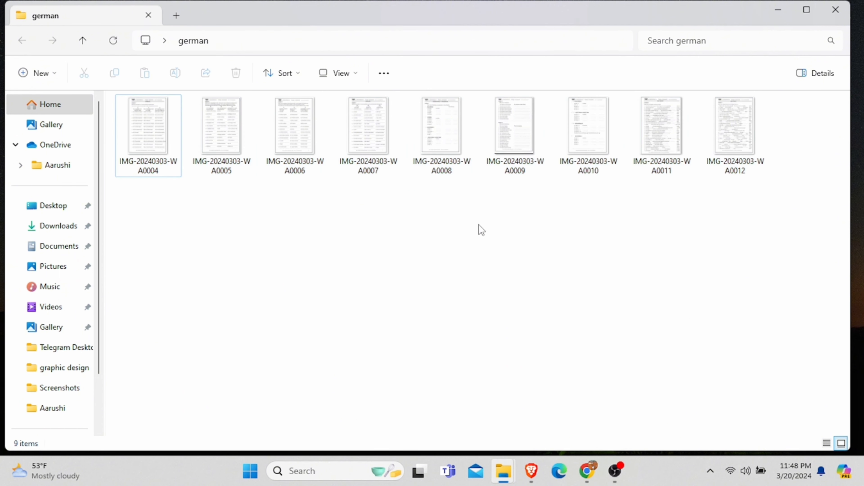
key(ctrl+a)
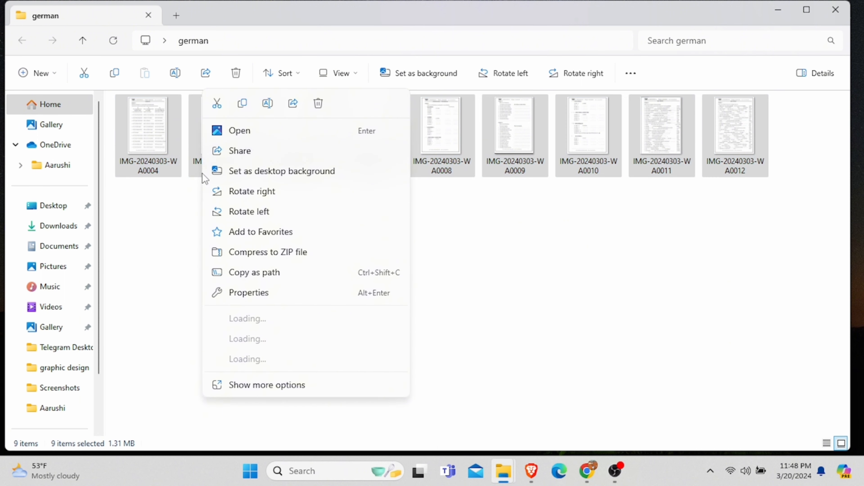
Compress the selection into a ZIP archive named 'photo' and view its nine JPGs inside
click(278, 266)
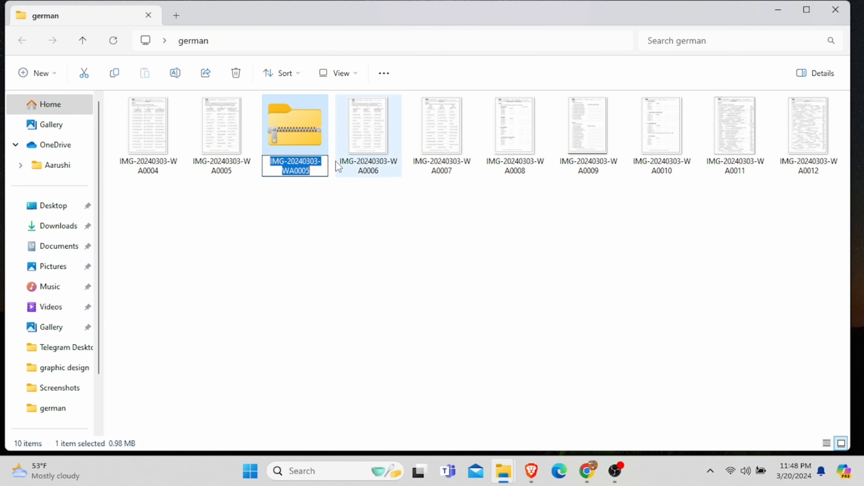
text(photo)
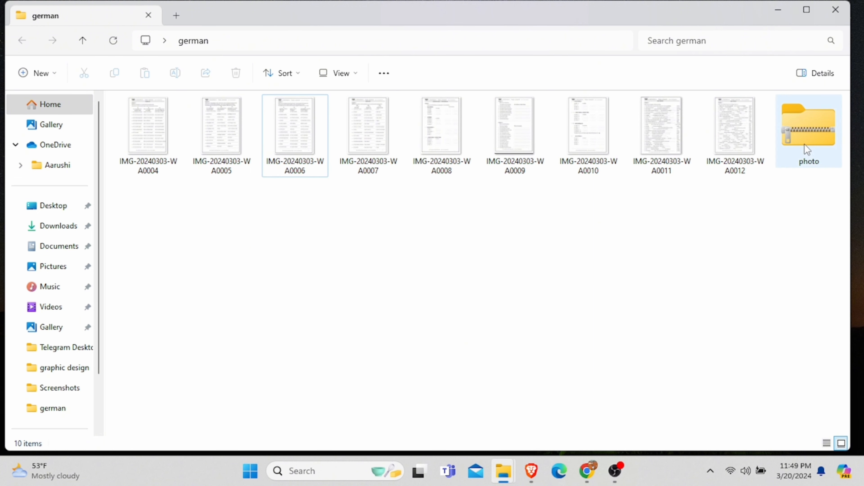
click(809, 129)
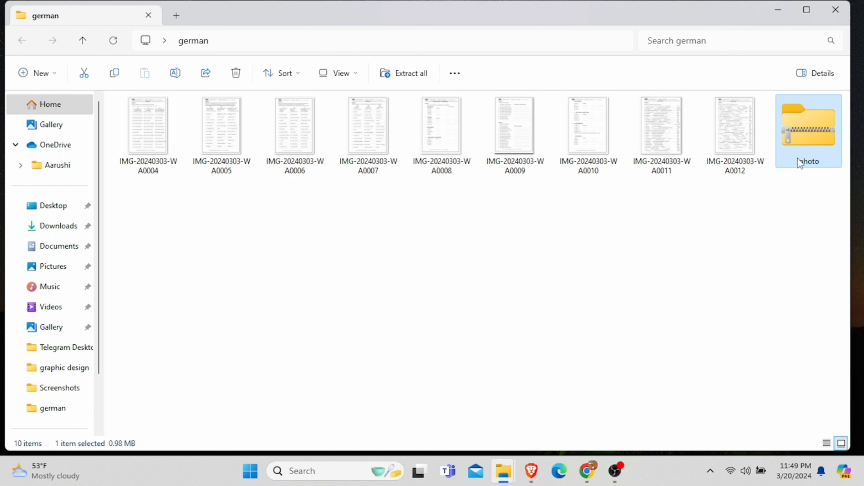
double_click(809, 127)
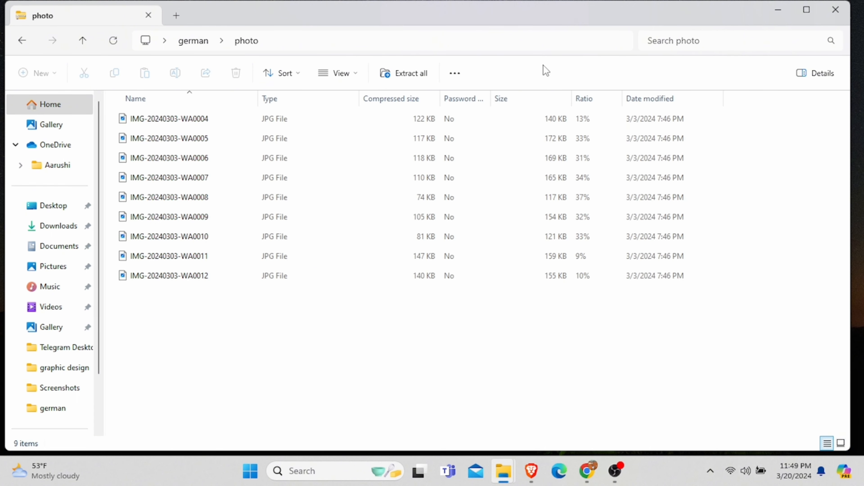